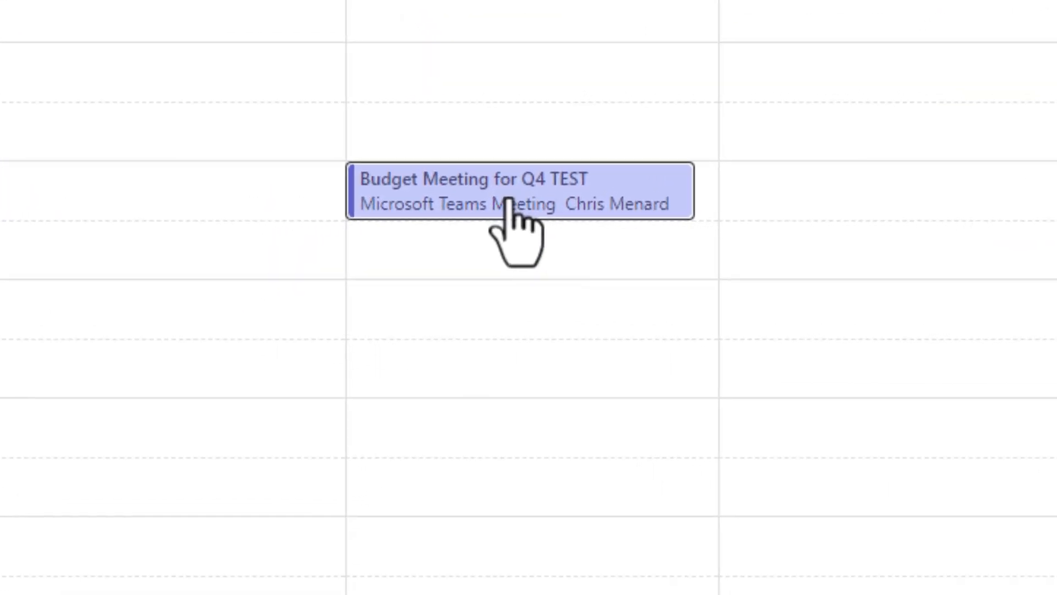
# View the details and invitees of the 'Budget Meeting for Q4 TEST' calendar event
pyautogui.doubleClick(507, 196)
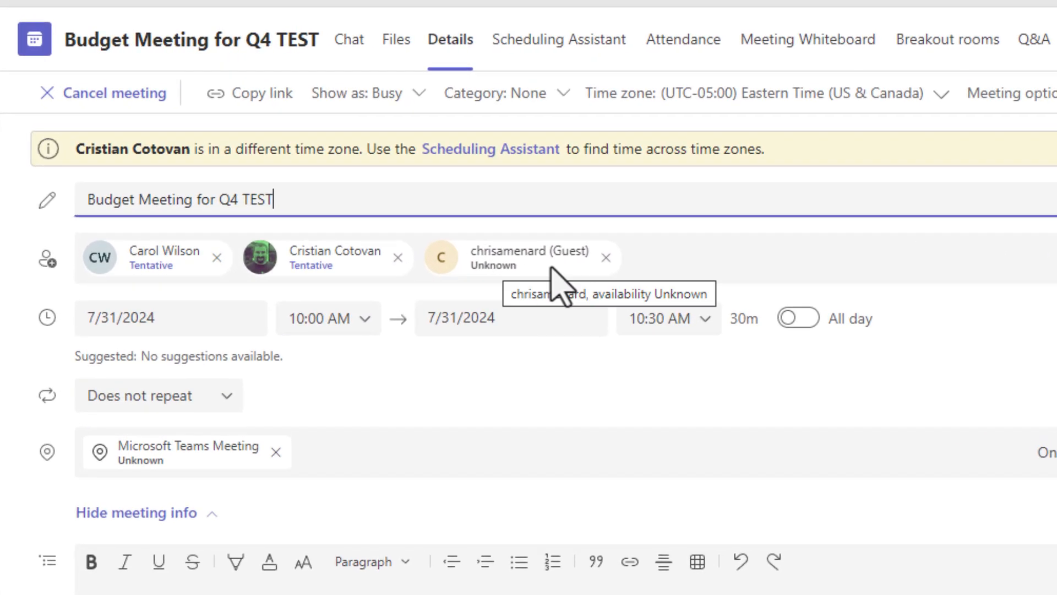
pyautogui.moveTo(1009, 194)
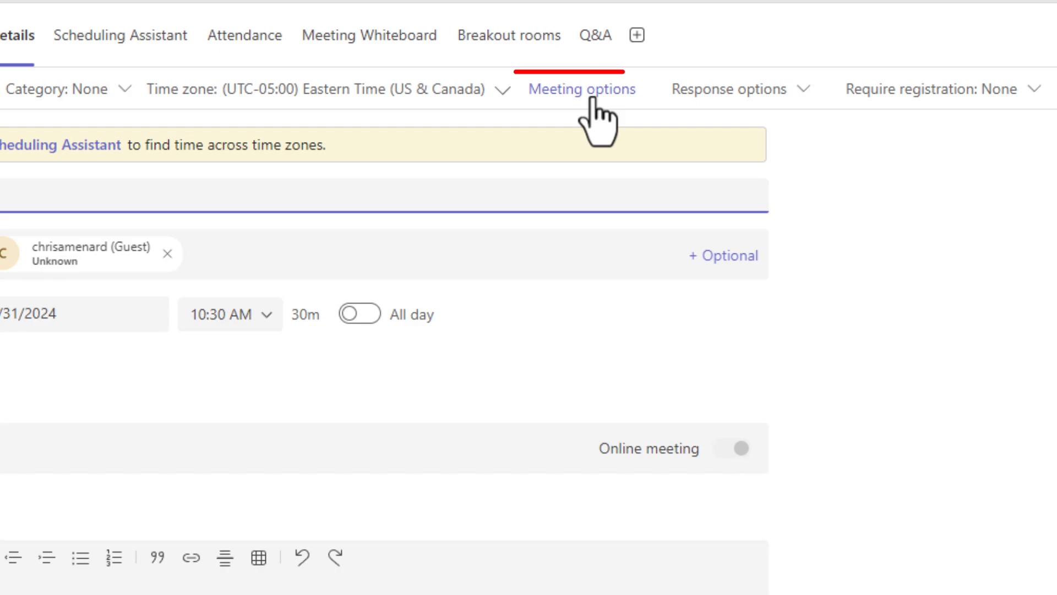
# Reach the meeting's Recording & transcript settings, where access is set to Everyone
pyautogui.click(582, 88)
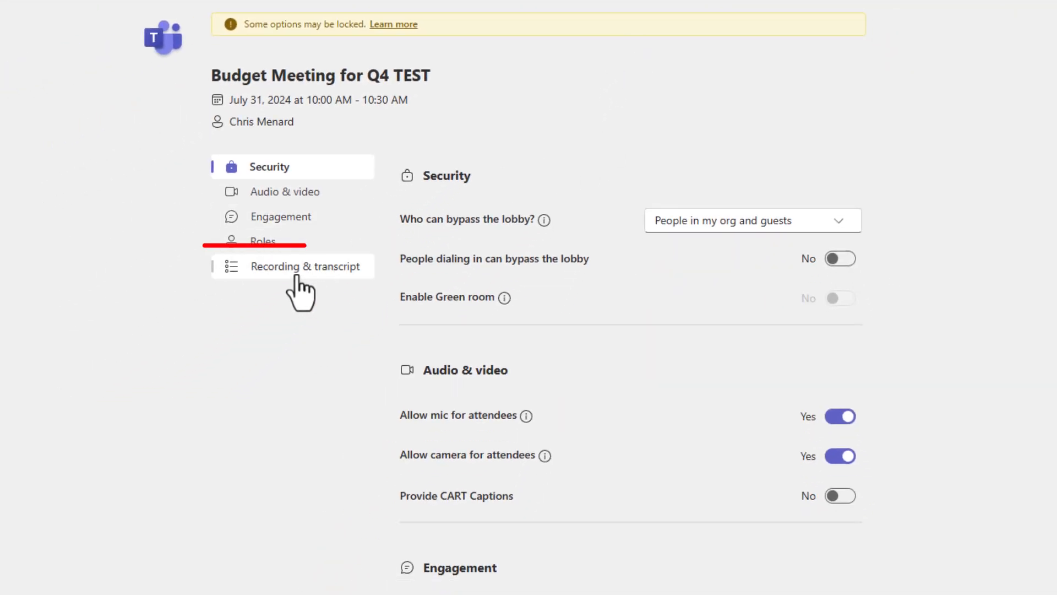
pyautogui.click(305, 265)
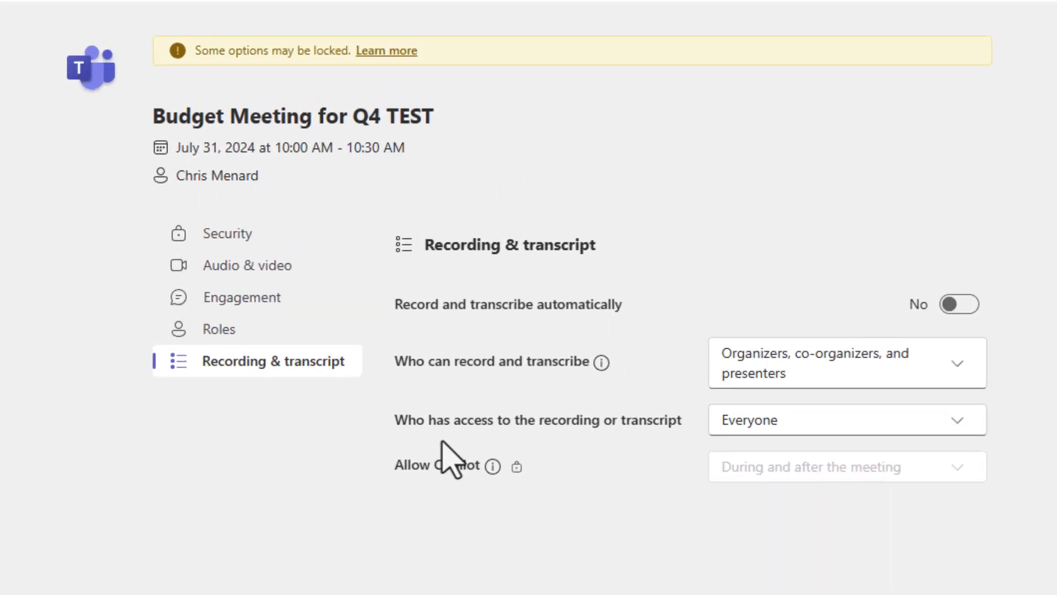
pyautogui.moveTo(558, 434)
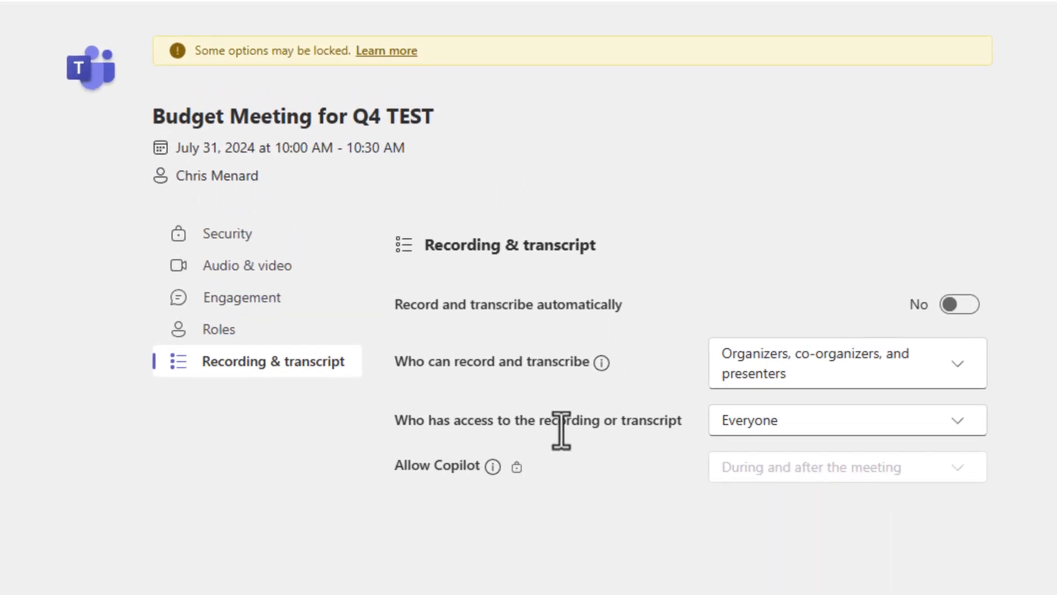
pyautogui.moveTo(860, 421)
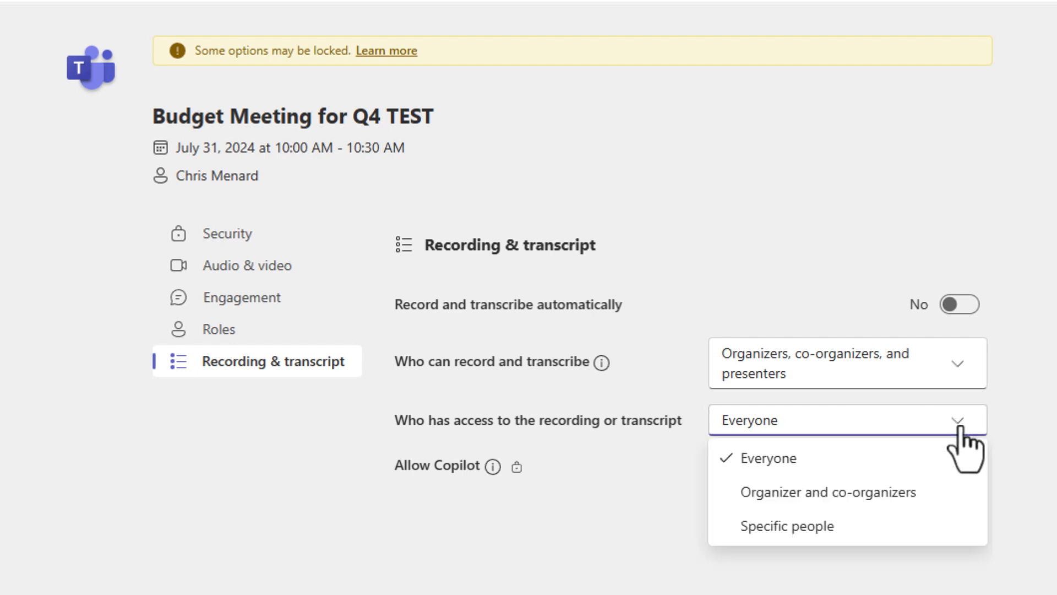
pyautogui.moveTo(833, 508)
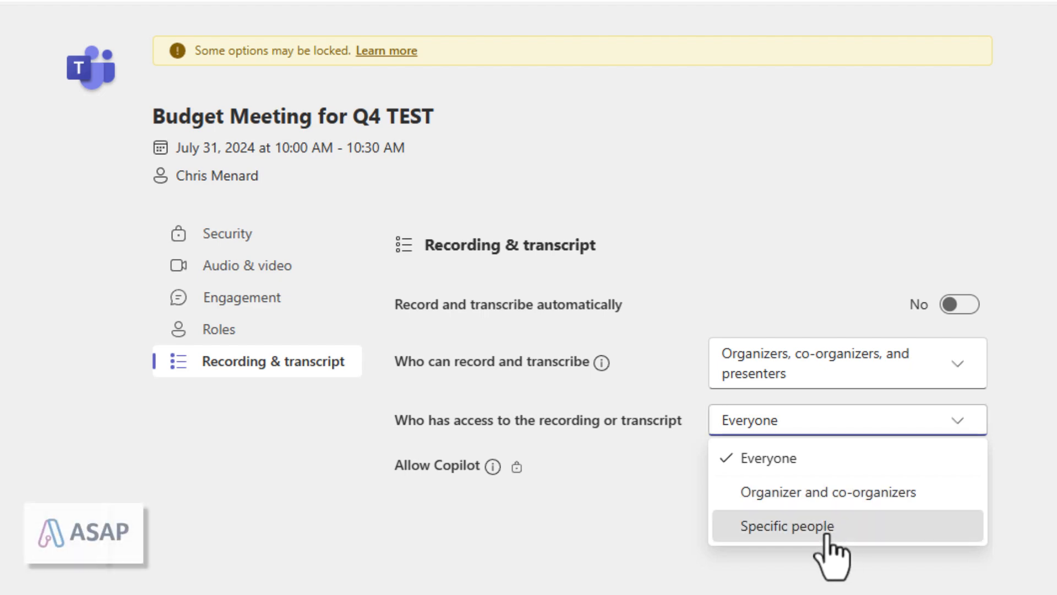
pyautogui.click(784, 525)
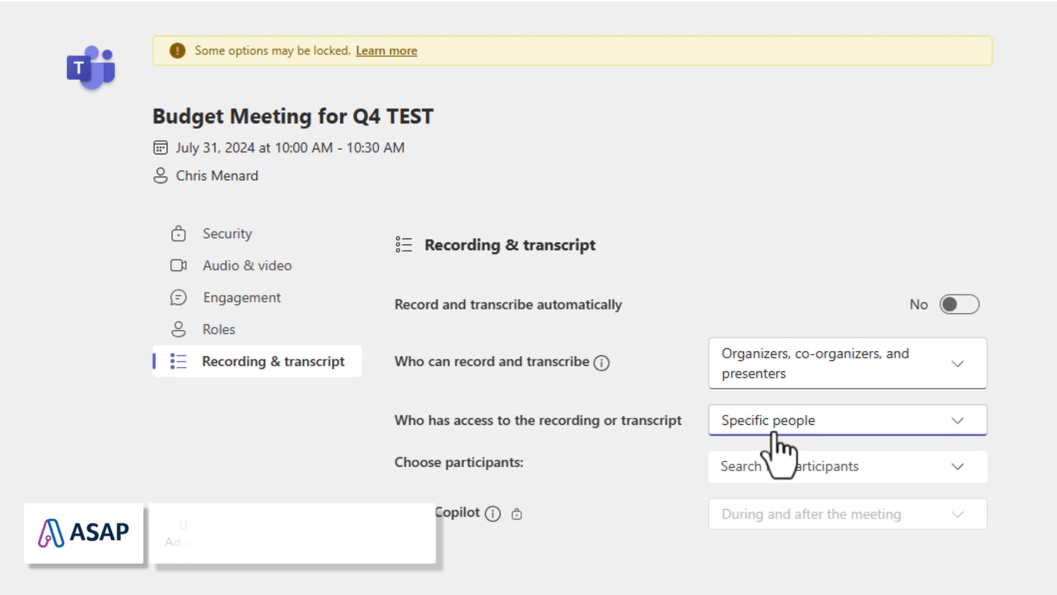
pyautogui.click(830, 467)
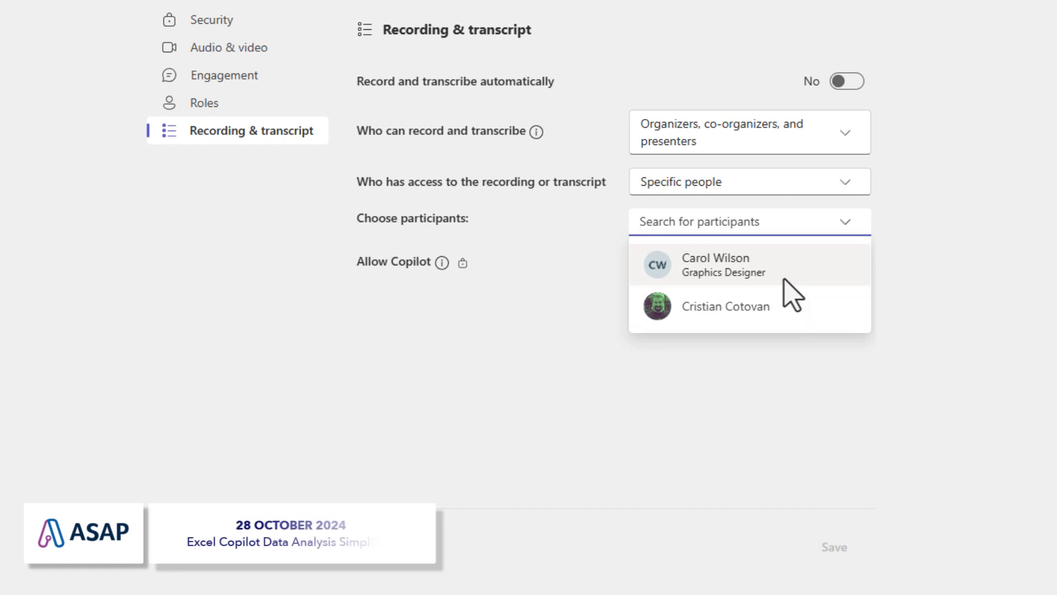
pyautogui.moveTo(793, 323)
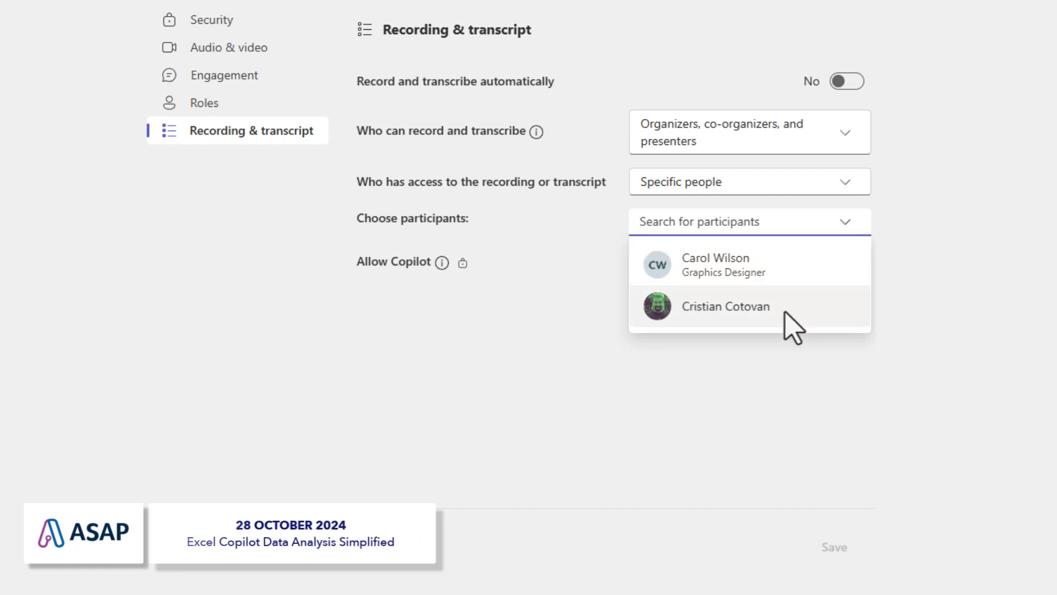
pyautogui.click(726, 306)
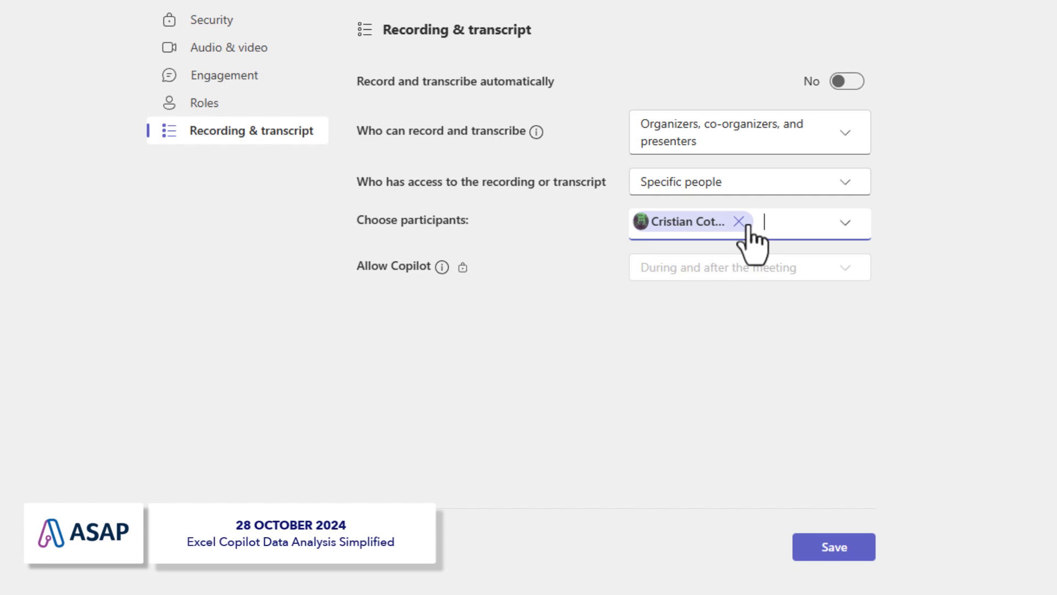
pyautogui.click(833, 546)
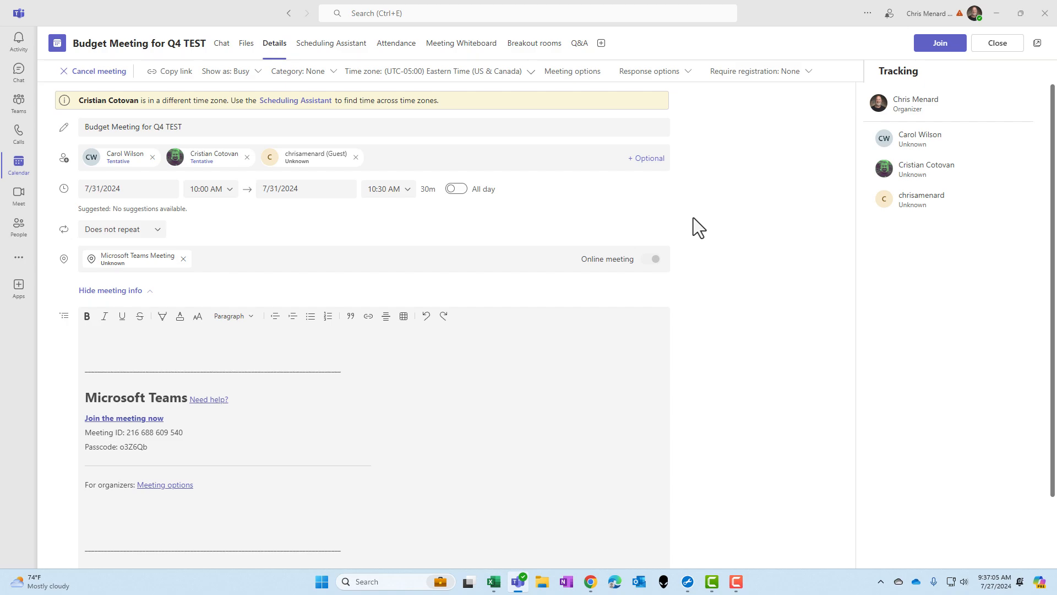
pyautogui.moveTo(724, 226)
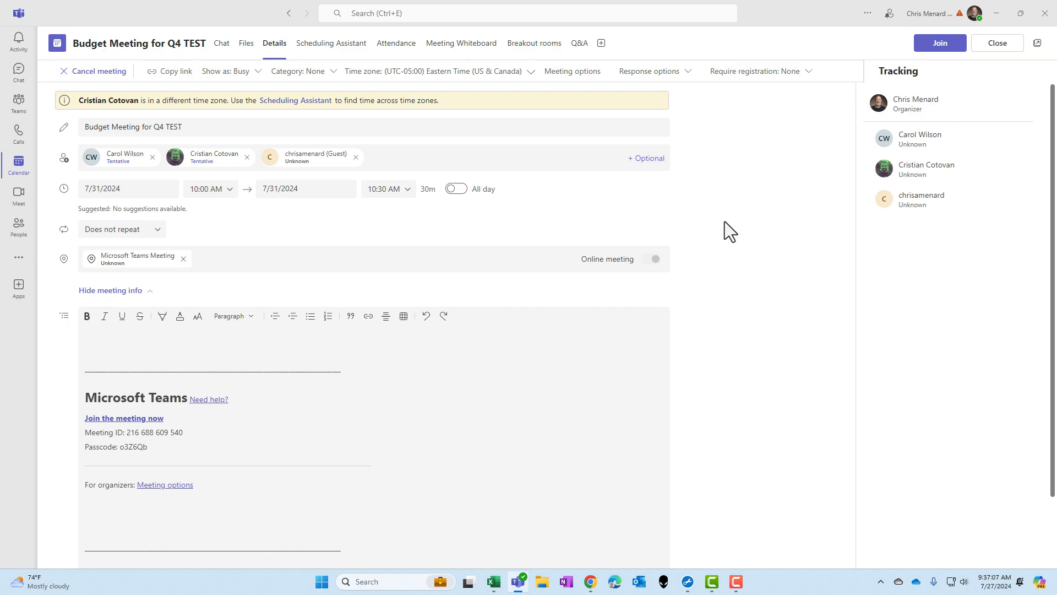